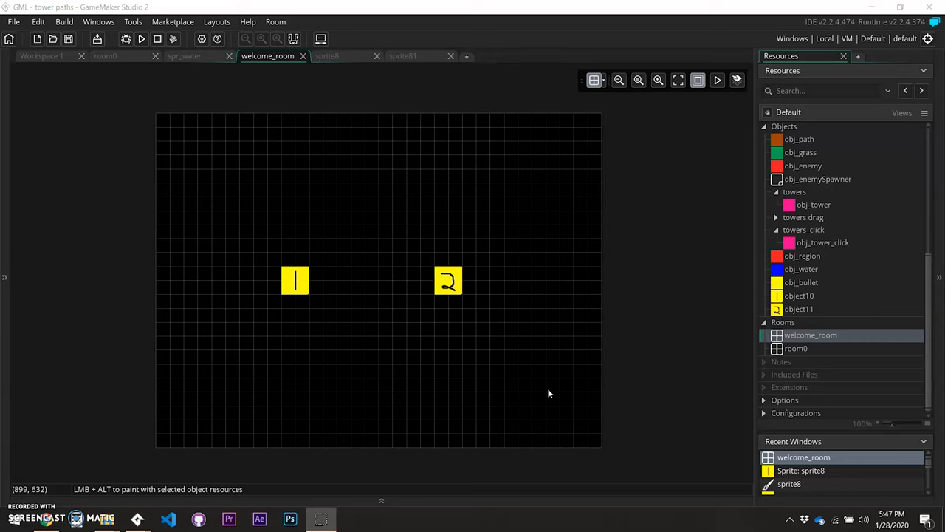
mouse_move(454, 325)
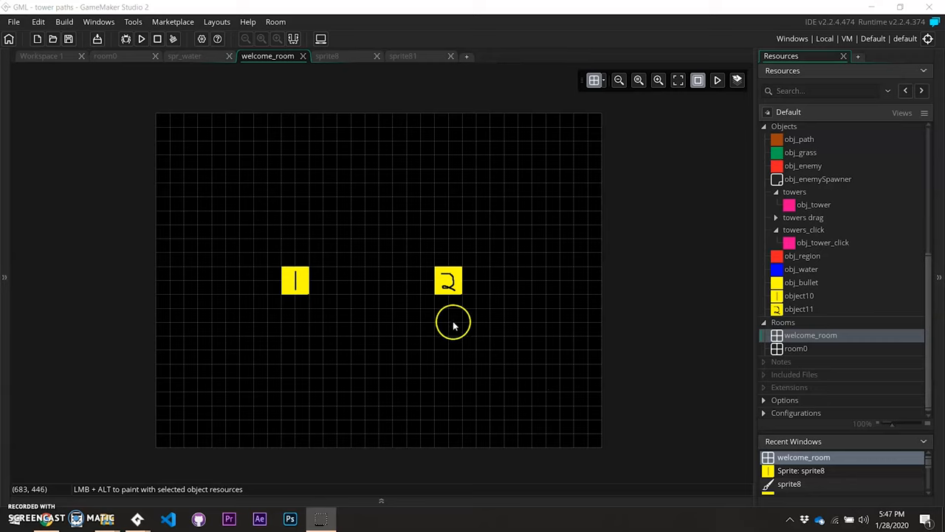
mouse_move(821, 334)
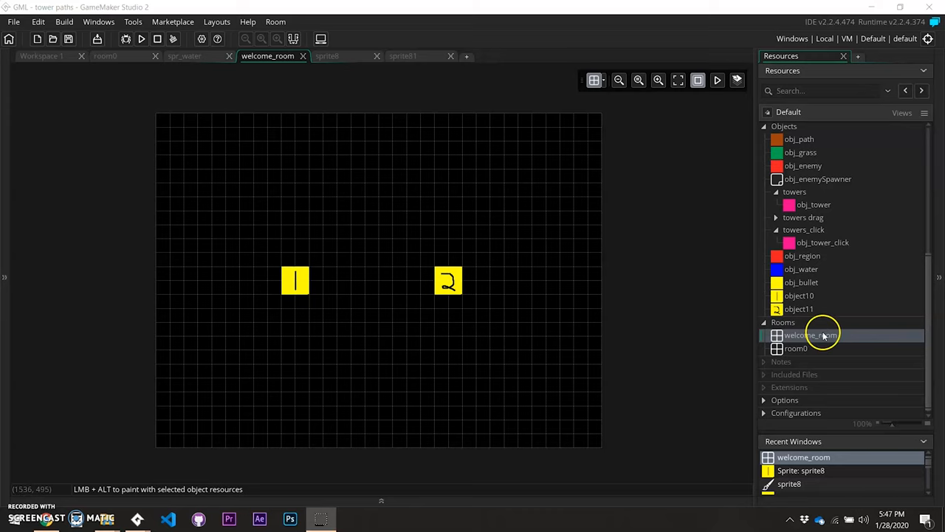
mouse_move(796, 357)
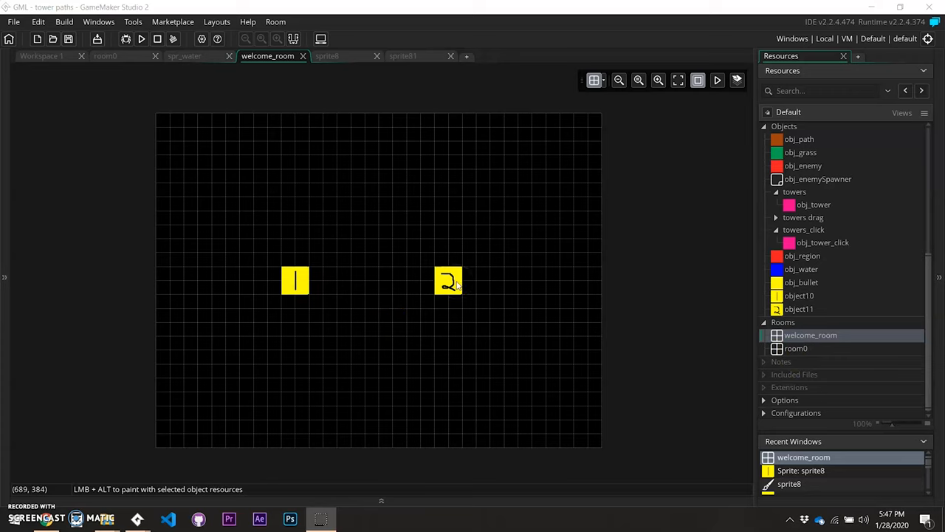
Add a Left Released mouse event to object10 so its empty code editor appears
scroll("up", 3)
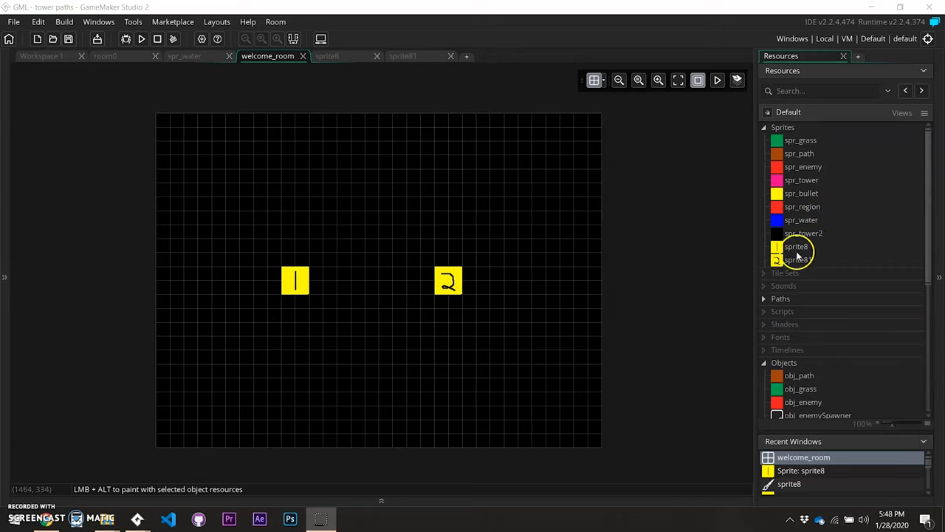
scroll("down", 3)
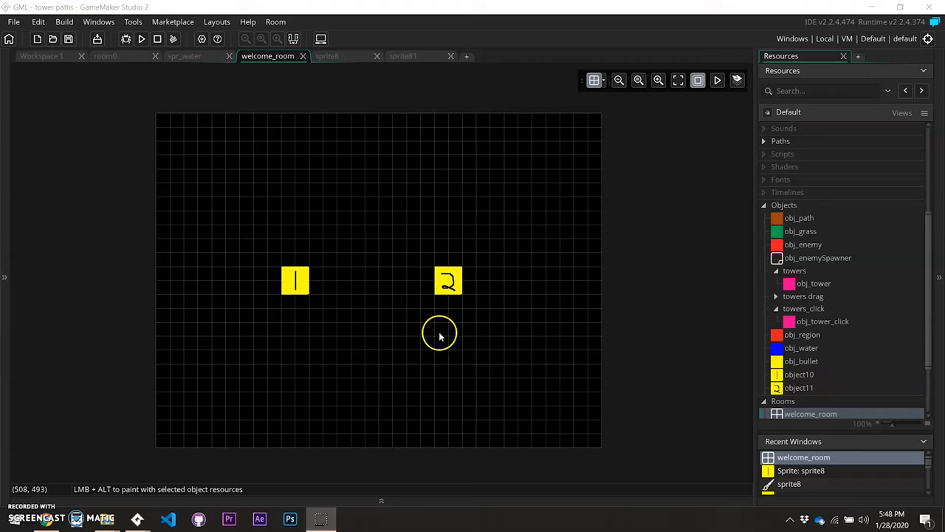
double_click(799, 375)
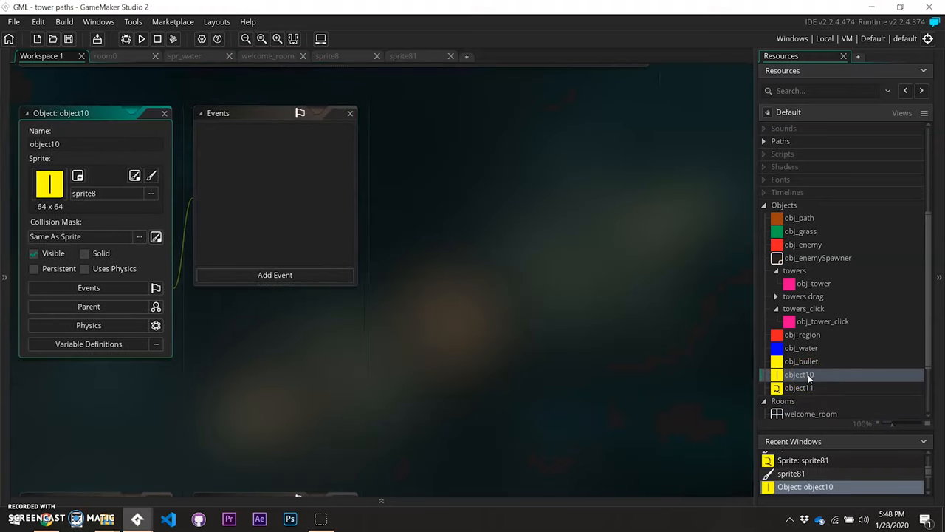
left_click(275, 275)
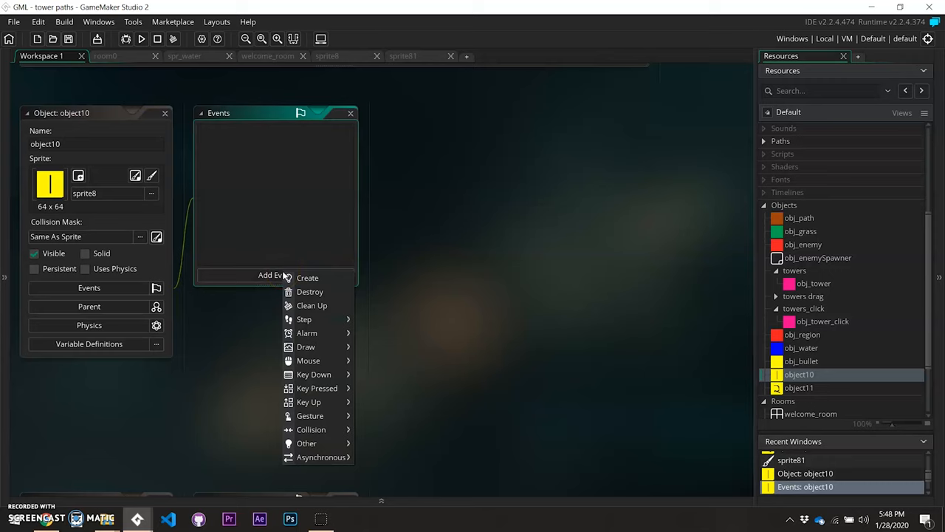
mouse_move(316, 387)
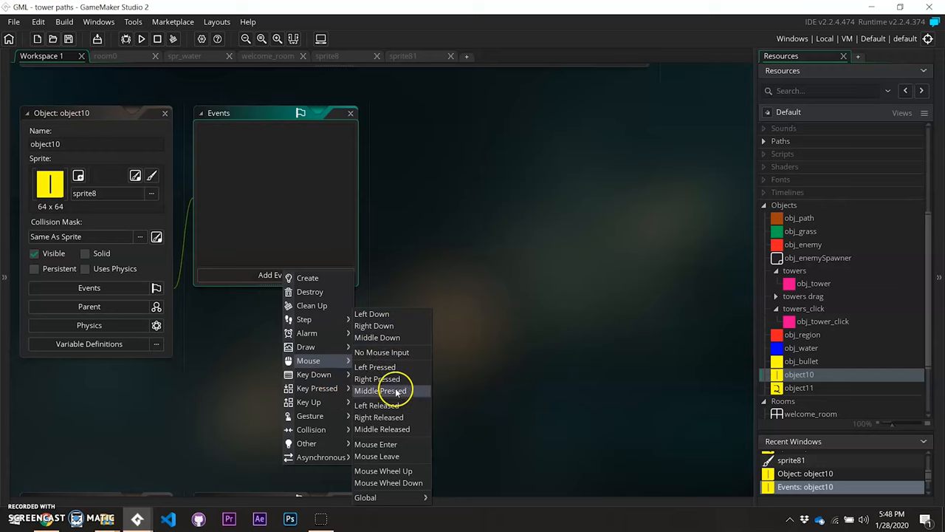
left_click(376, 404)
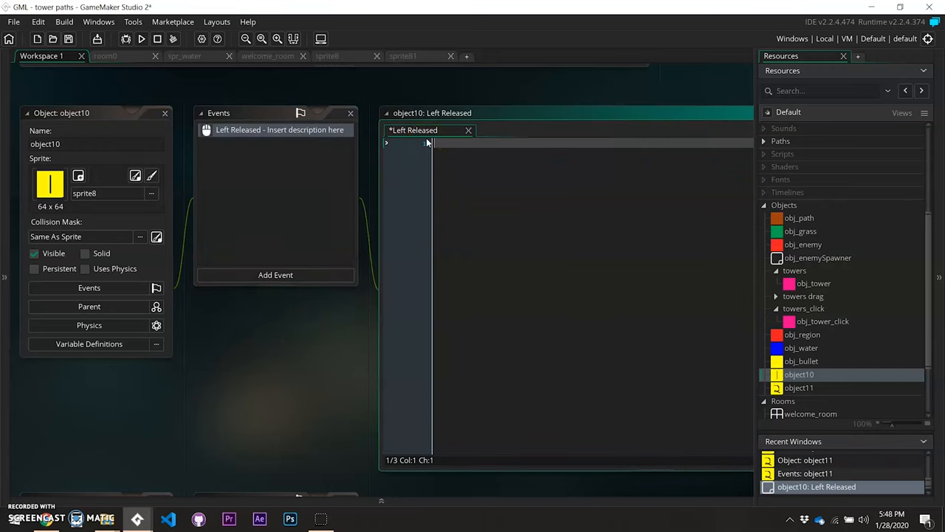
Write room_goto(room0); on line 1 of the Left Released event
type("goto(")
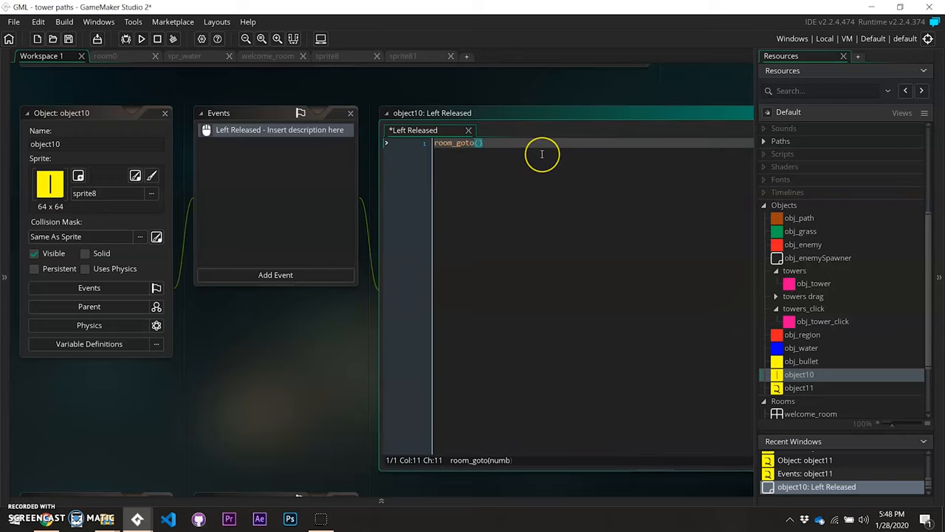
scroll("down", 3)
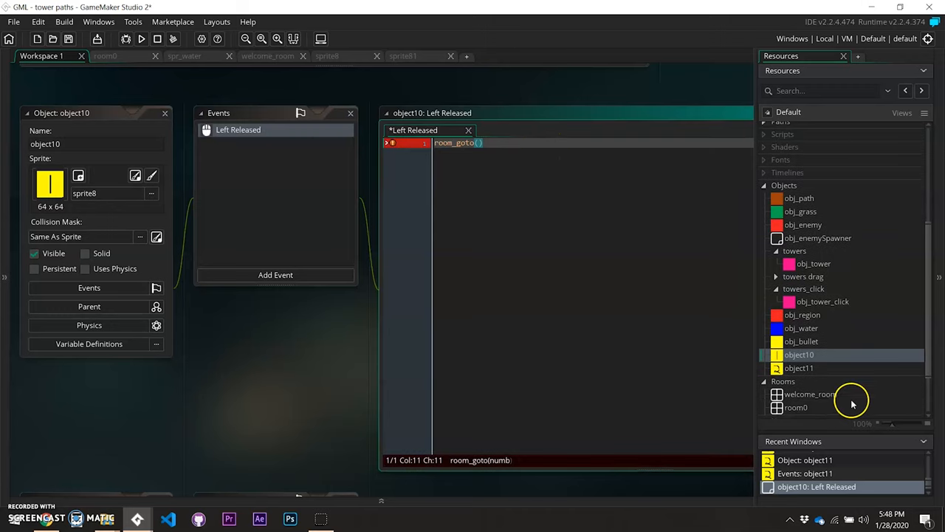
type("room0")
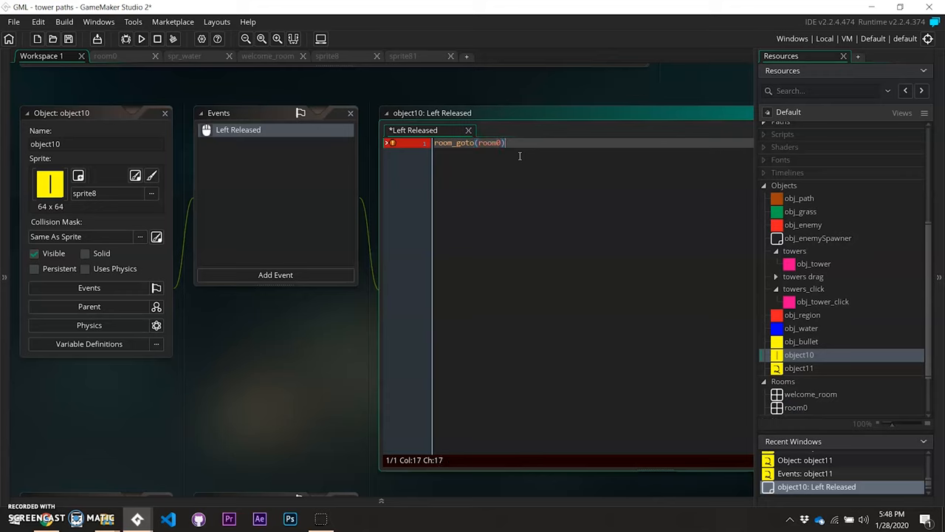
type(";")
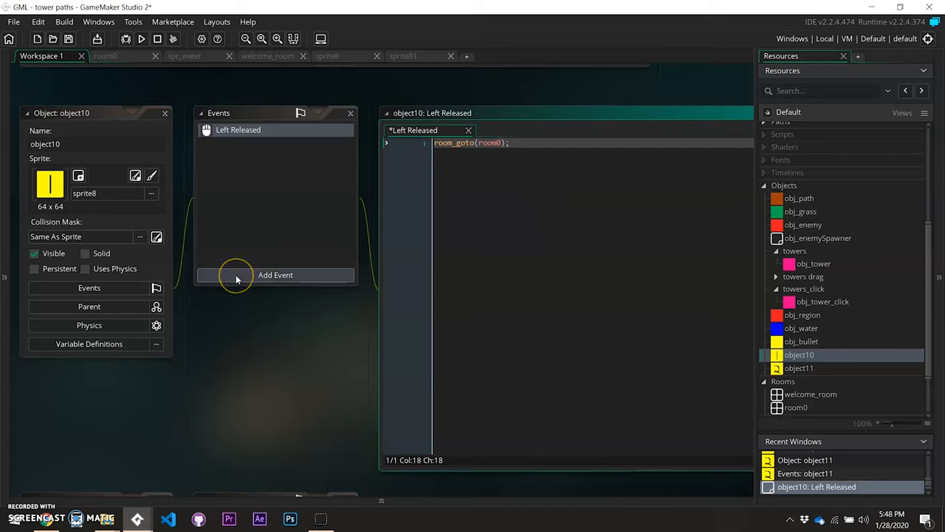
Add a Key Up event for the 1 digit key to object10
left_click(275, 275)
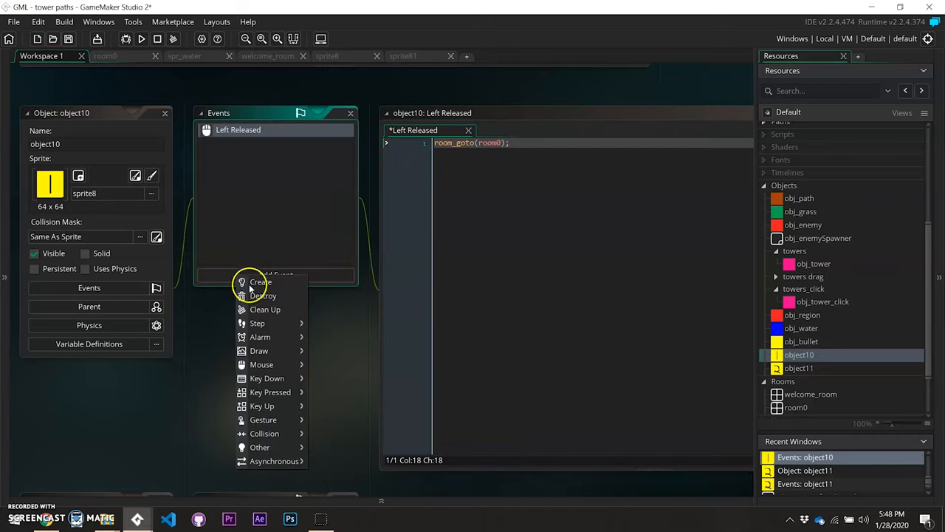
left_click(263, 405)
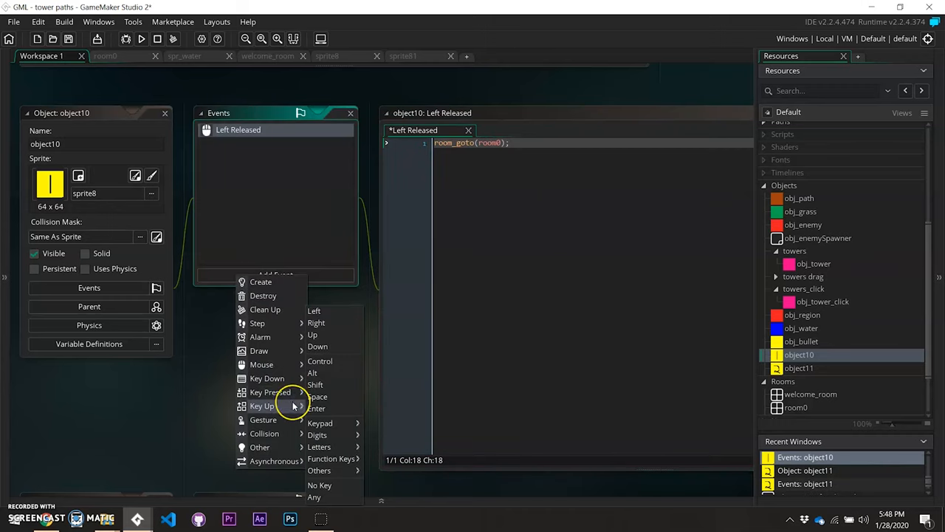
mouse_move(319, 446)
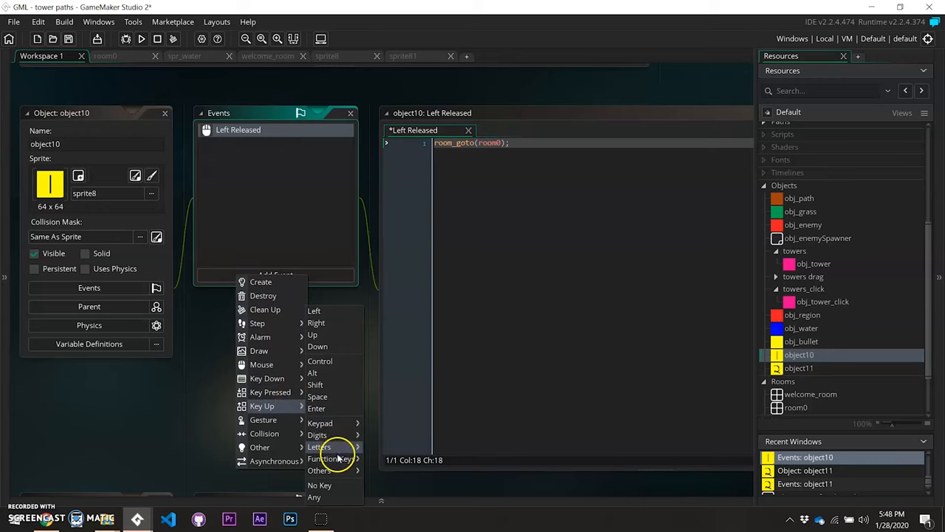
mouse_move(316, 434)
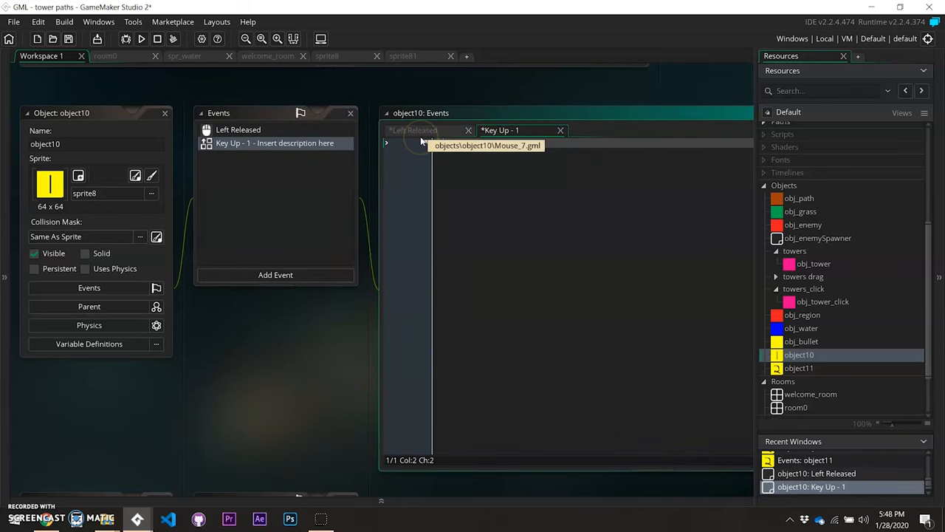
Write room_goto(room0); in the Key Up 1 event and run the game
type("room_goto(")
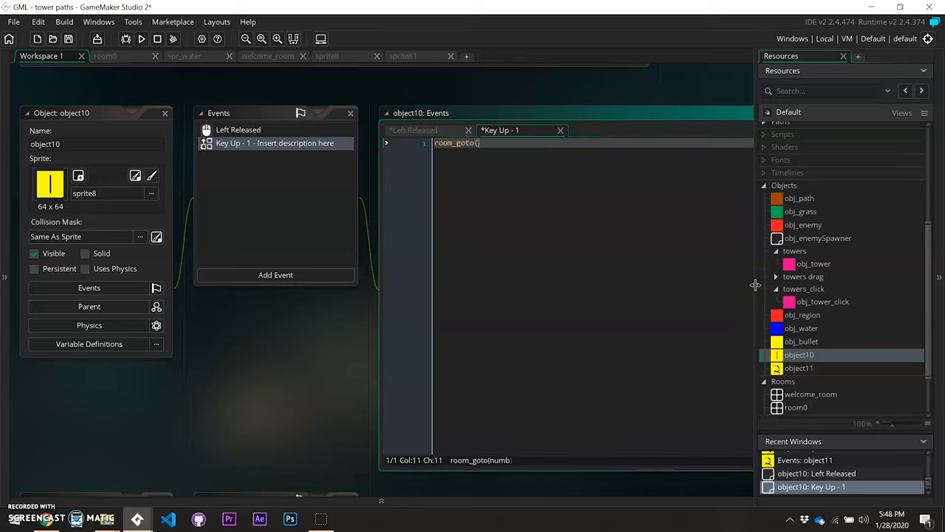
type("room0);")
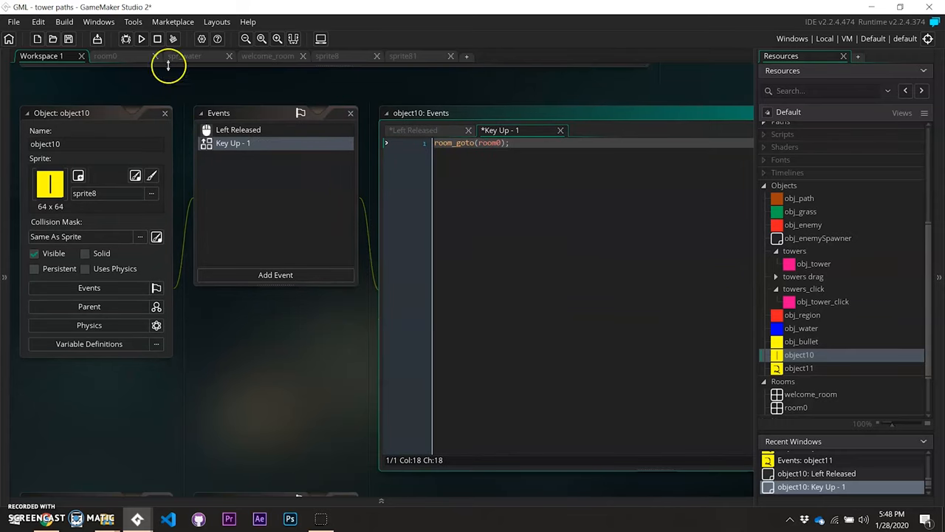
left_click(142, 38)
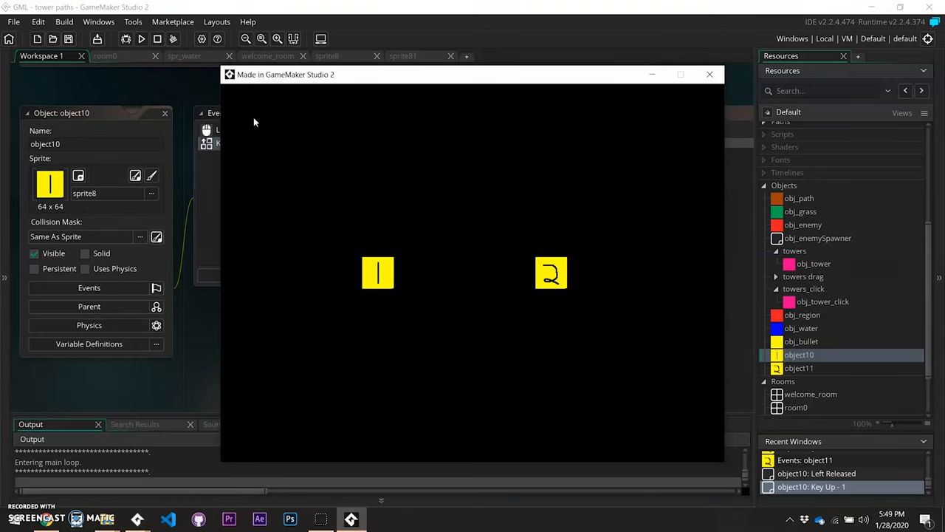